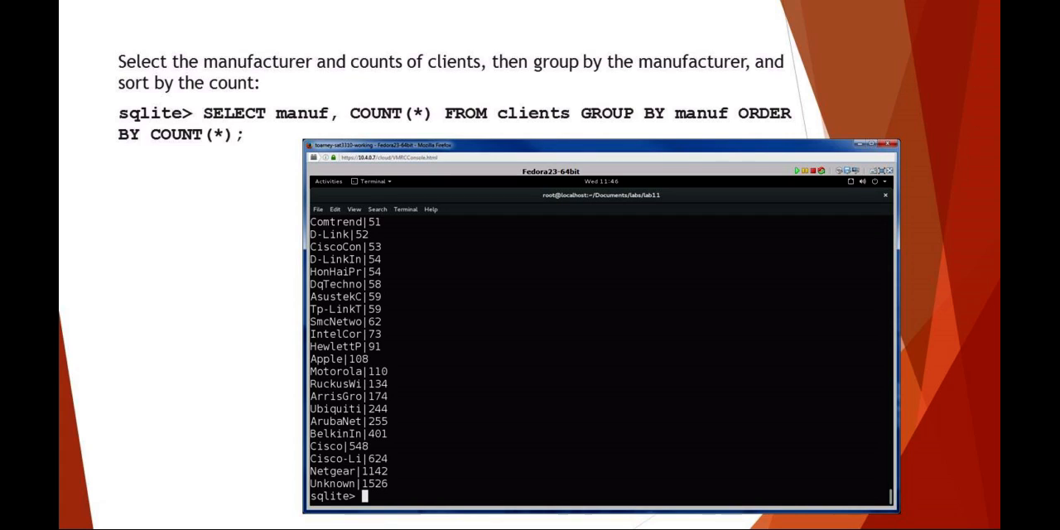
Step: Advance the slideshow from the GROUP BY count query to the references slide with the tutorialspoint SQLite link
key(Right)
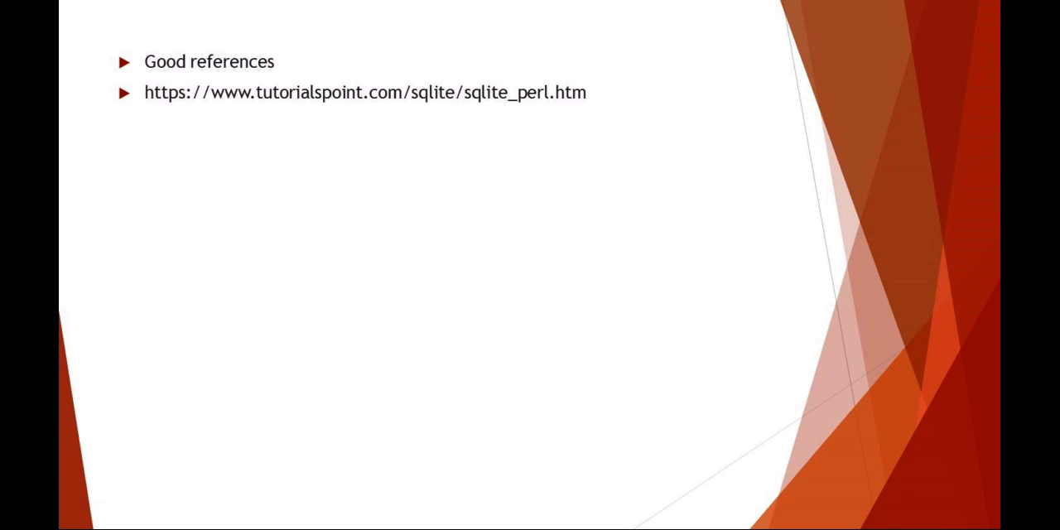